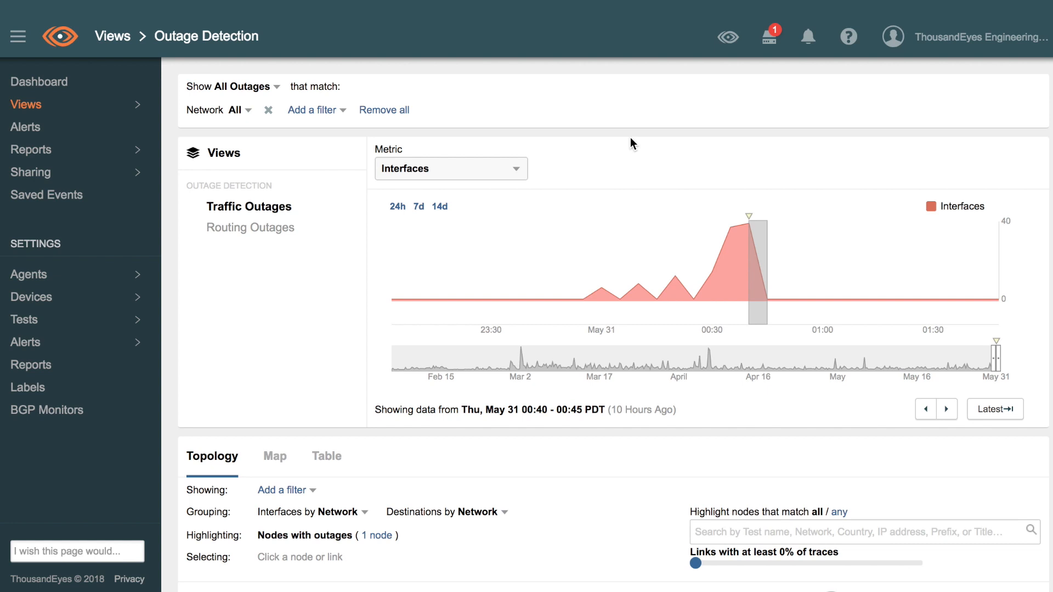
{"action": "mouse_move", "coordinate": [678, 248]}
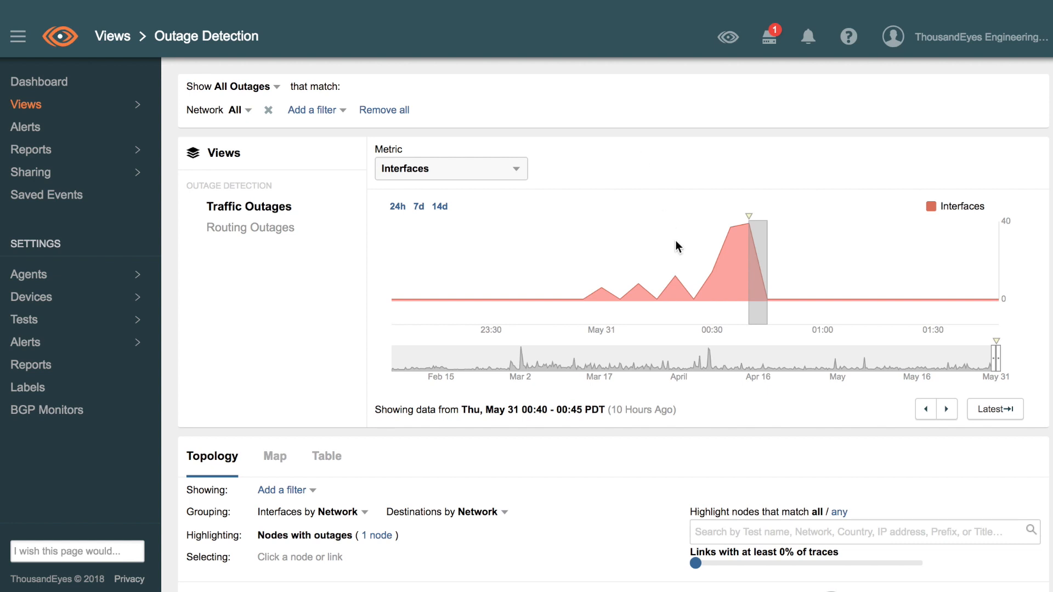
{"action": "mouse_move", "coordinate": [713, 287]}
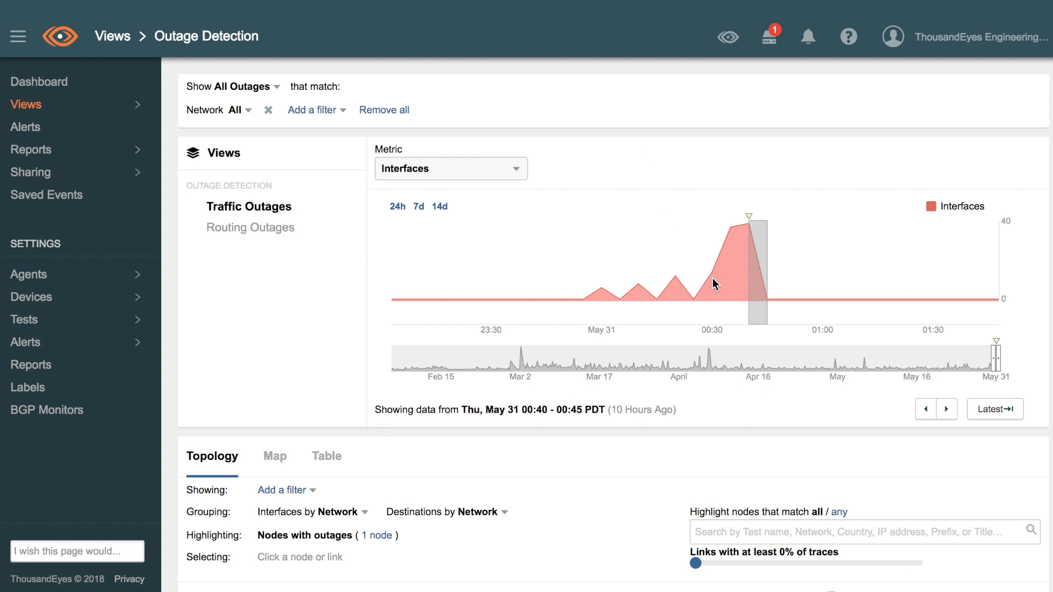
{"action": "mouse_move", "coordinate": [712, 283]}
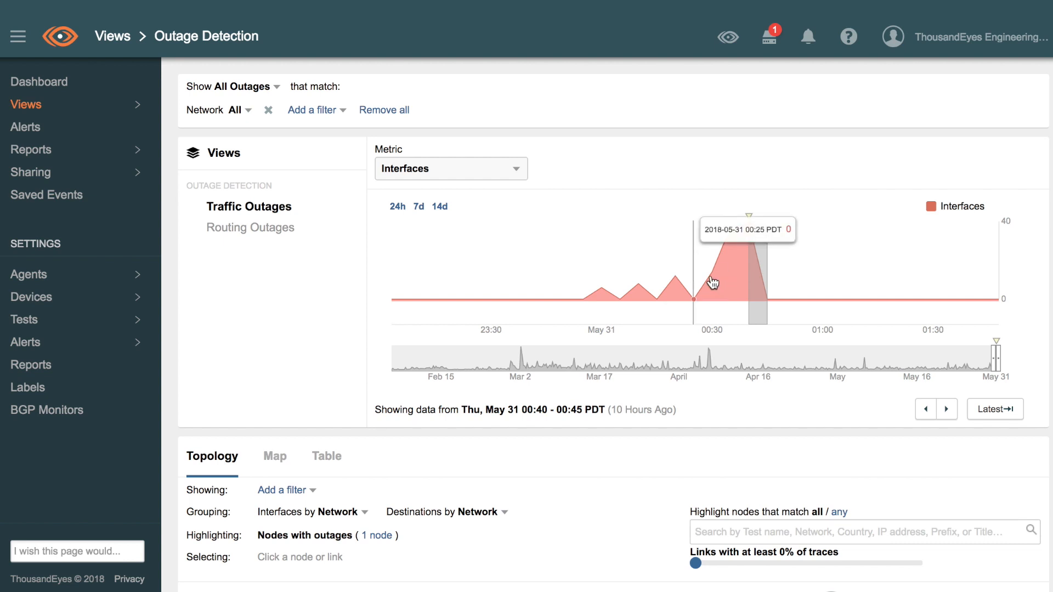
{"action": "mouse_move", "coordinate": [753, 284]}
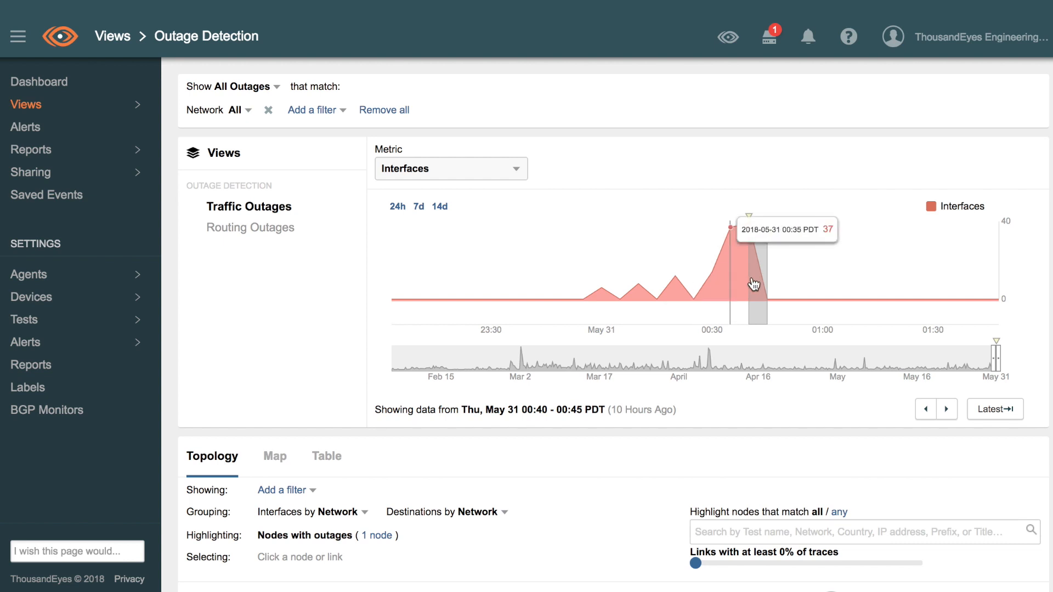
{"action": "mouse_move", "coordinate": [757, 283]}
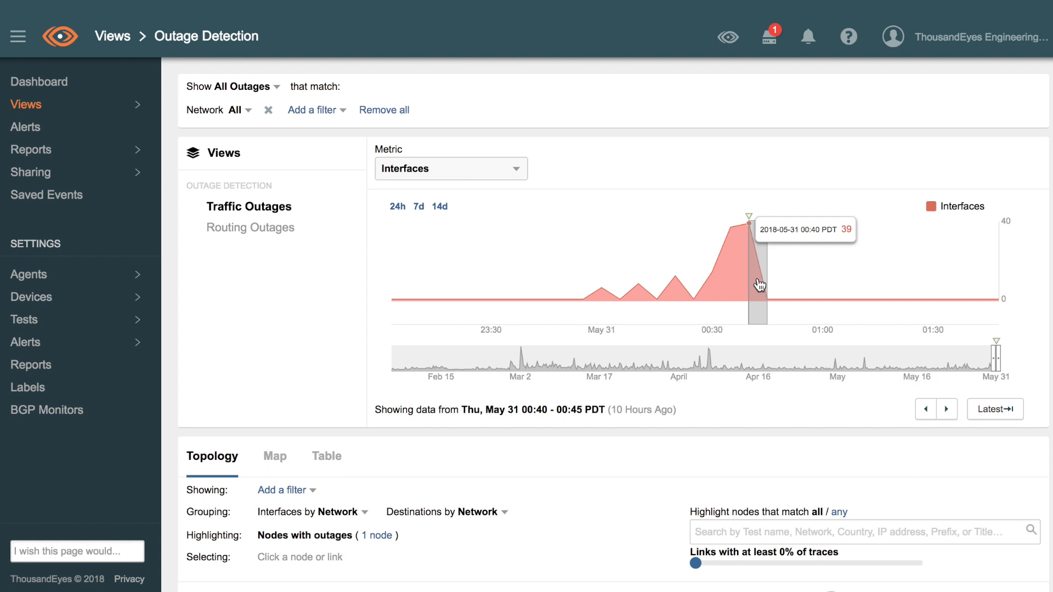
Bring the Topology graph into view, showing Amazon.com (AS 16509) linked to provider networks
{"action": "scroll", "scroll_direction": "down", "scroll_amount": 3}
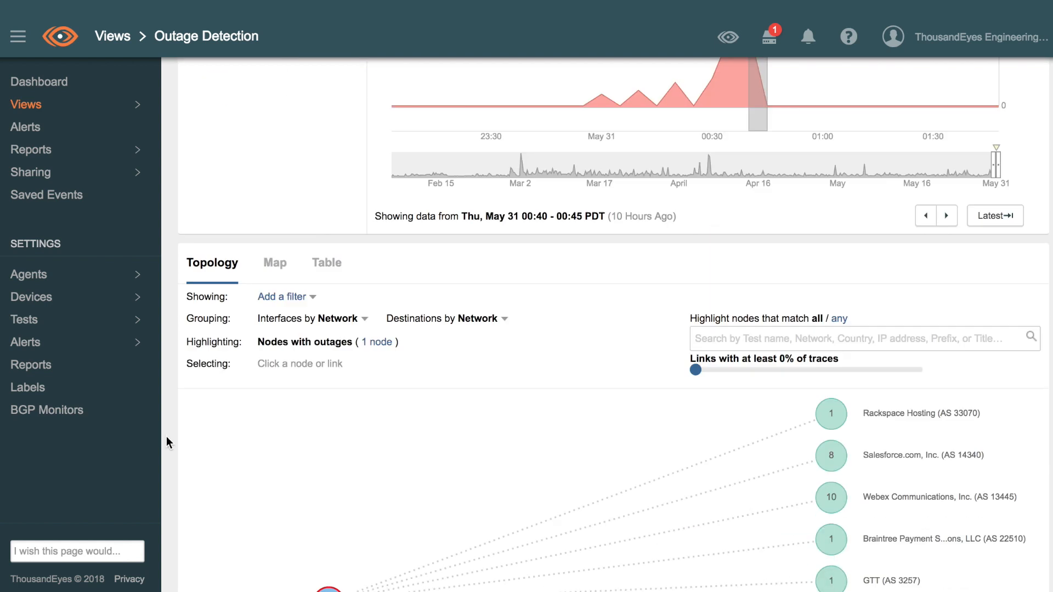
{"action": "scroll", "scroll_direction": "down", "scroll_amount": 3}
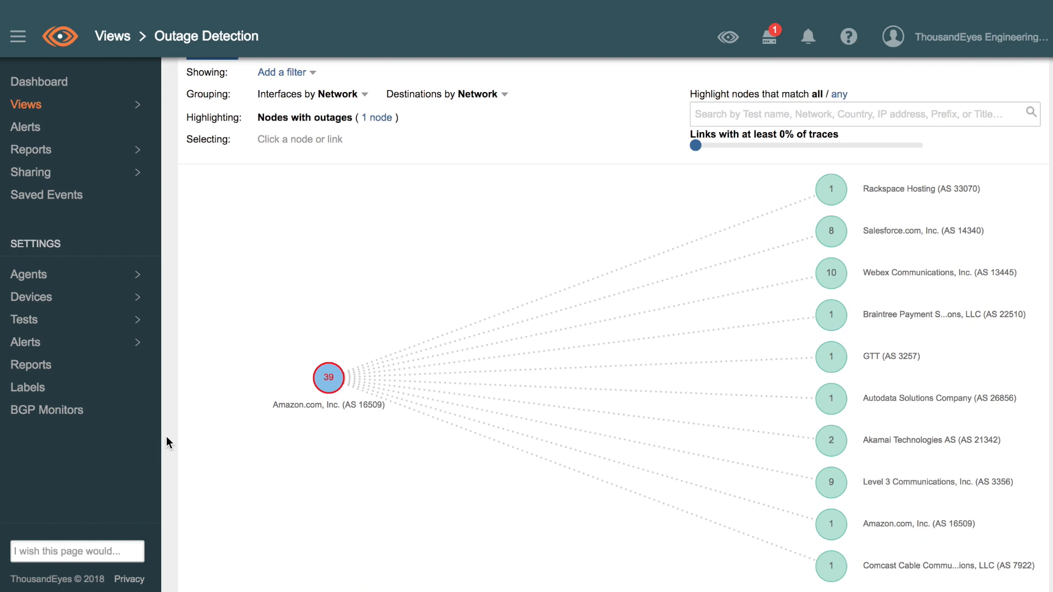
Filter the topology to the Amazon.com, Inc. (AS 16509) node located in Columbus, Ohio
{"action": "left_click", "coordinate": [328, 377]}
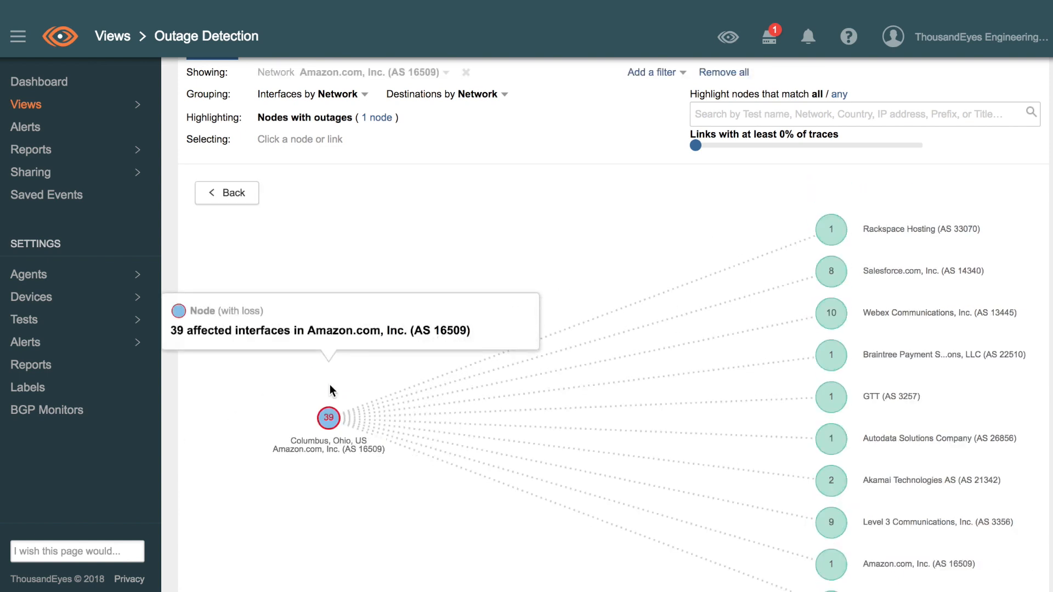
{"action": "mouse_move", "coordinate": [237, 514]}
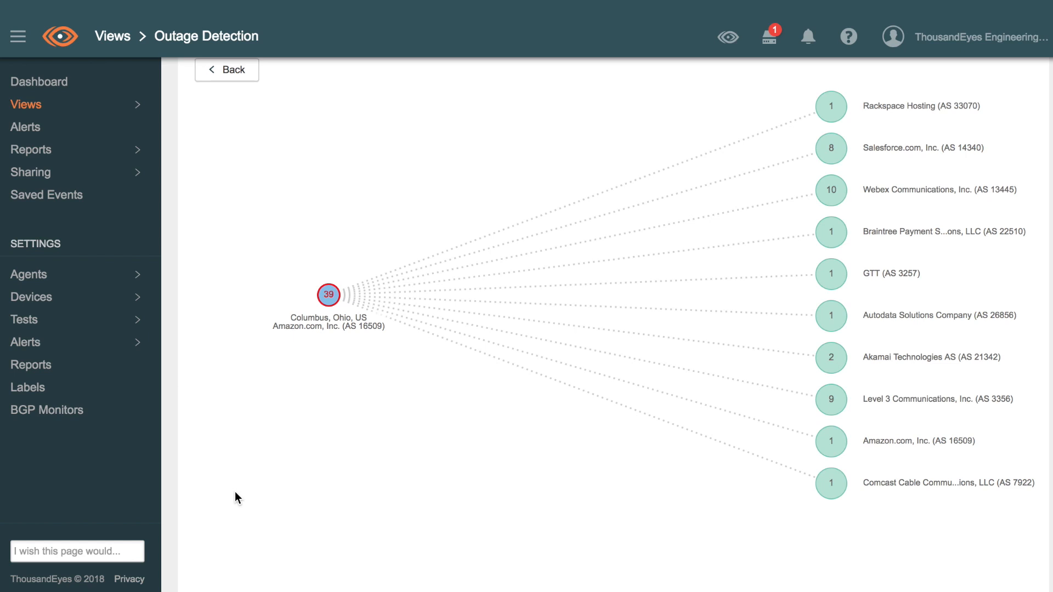
{"action": "mouse_move", "coordinate": [329, 295]}
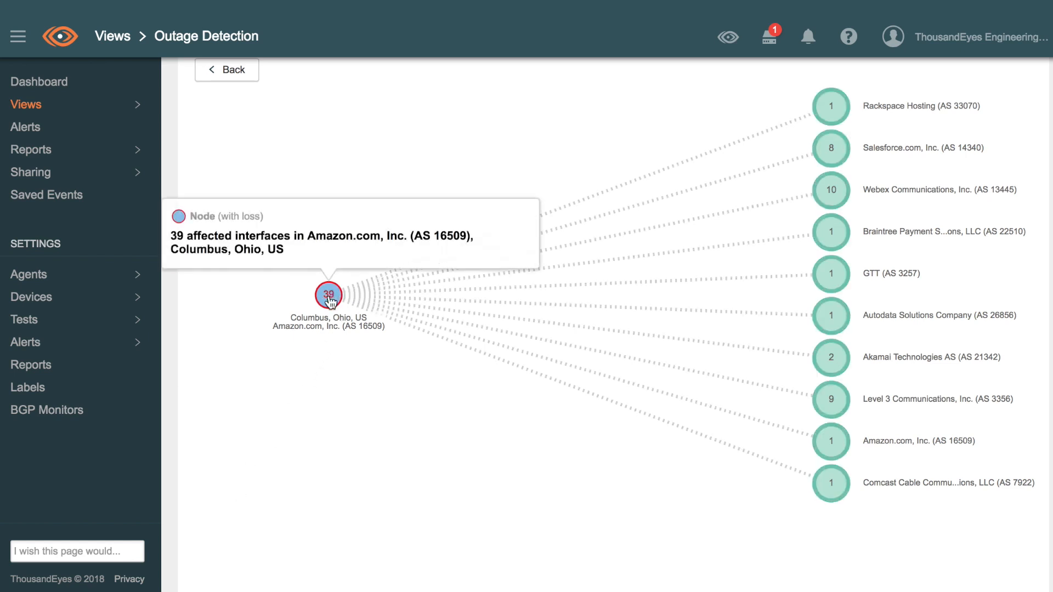
Expand the Columbus, Ohio Amazon node into its individual 52.95.x.x interface addresses
{"action": "left_click", "coordinate": [329, 295]}
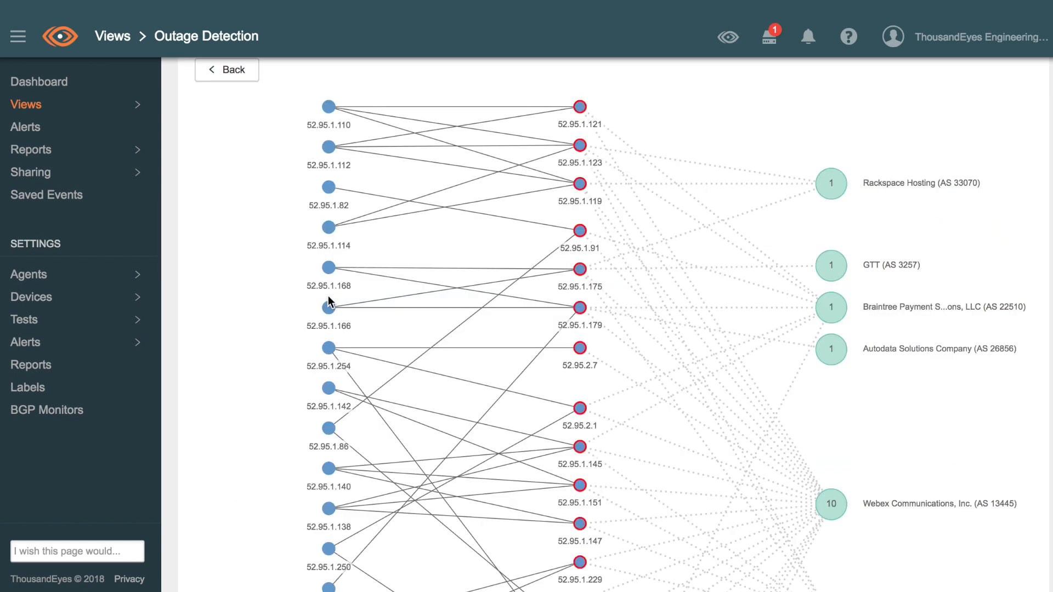
{"action": "mouse_move", "coordinate": [388, 329]}
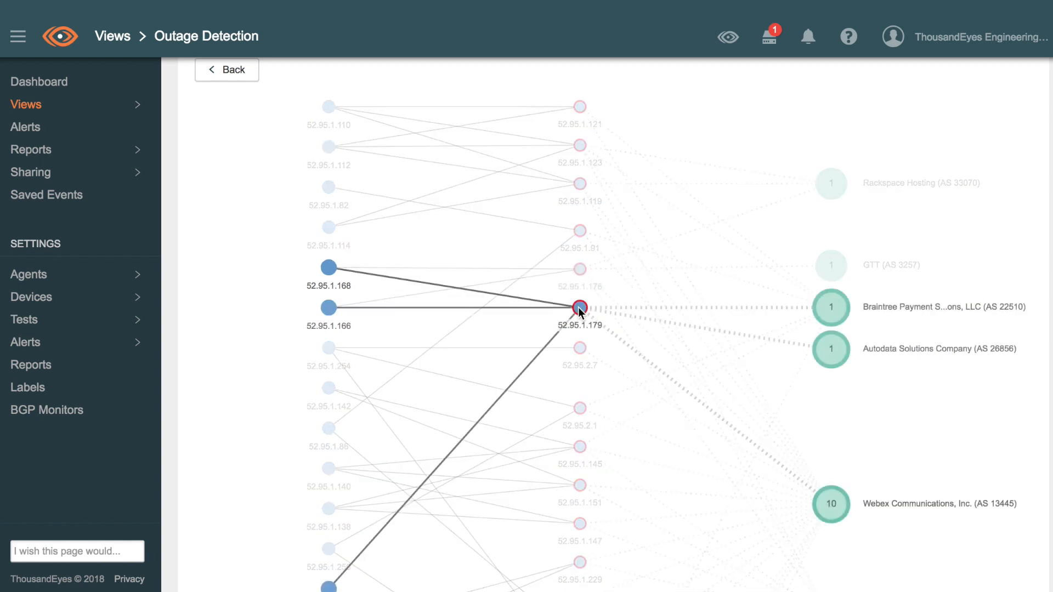
{"action": "left_click", "coordinate": [578, 304]}
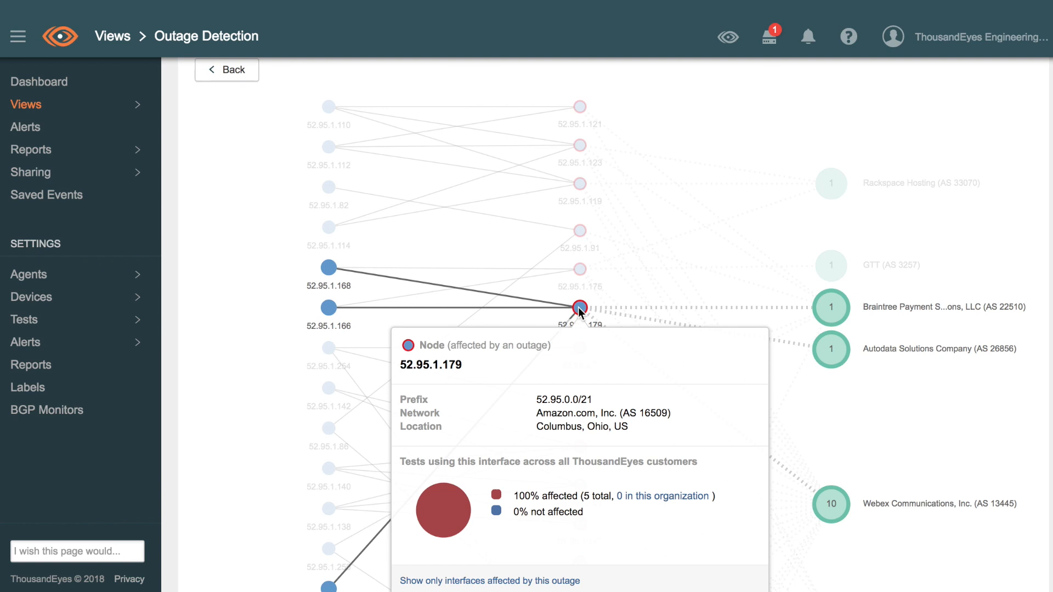
{"action": "mouse_move", "coordinate": [580, 307]}
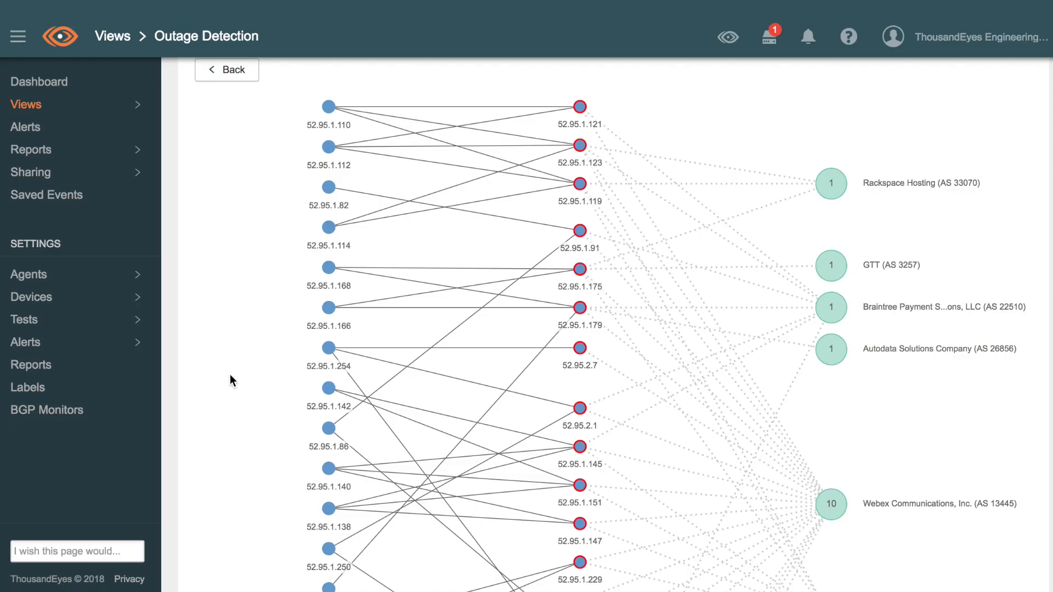
{"action": "scroll", "scroll_direction": "down", "scroll_amount": 3}
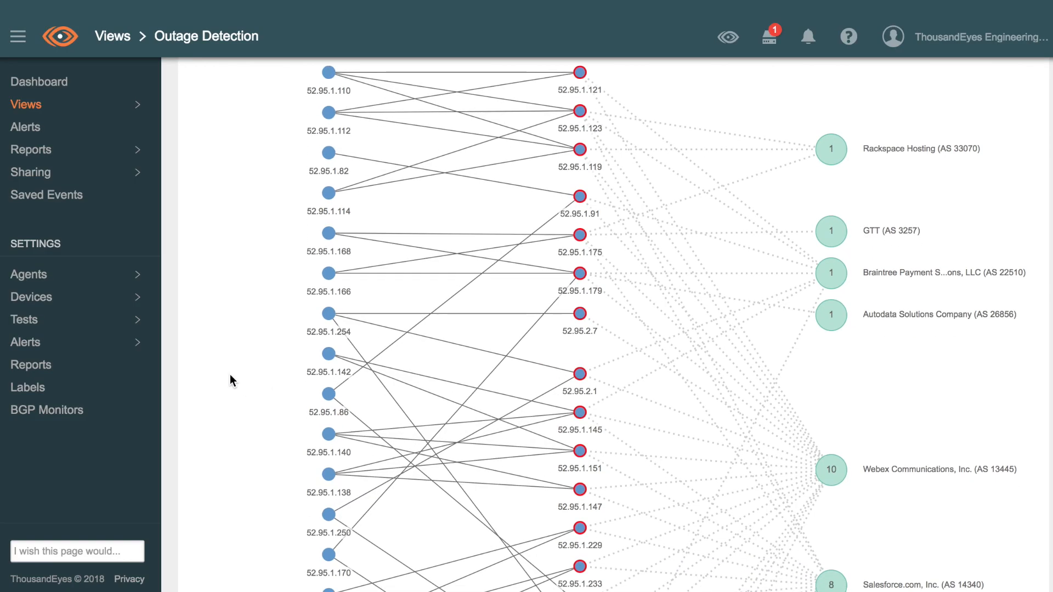